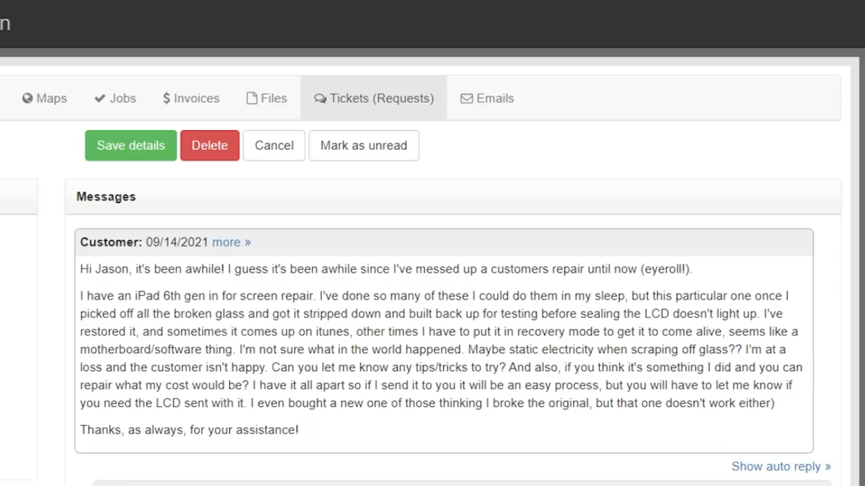
drag(666, 296, 750, 296)
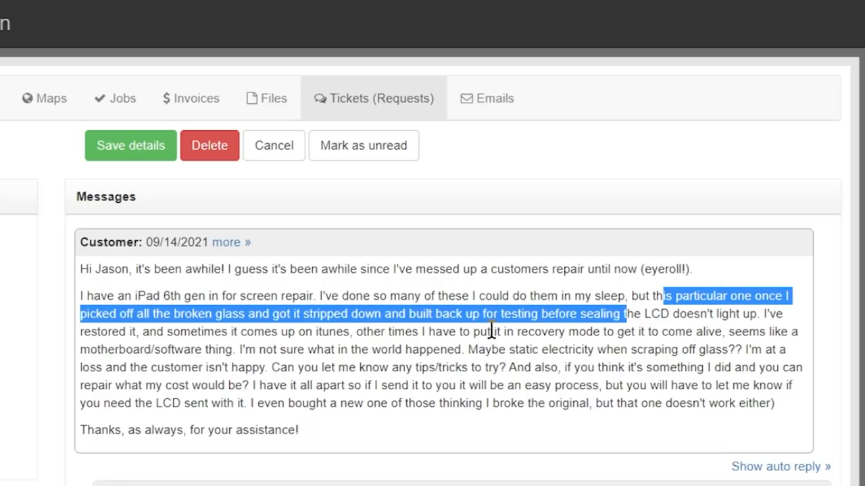
click(604, 331)
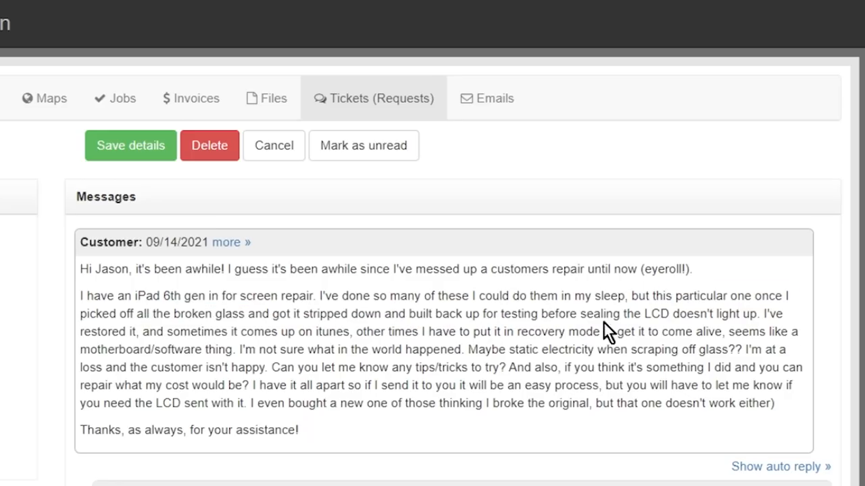
mouse_move(718, 313)
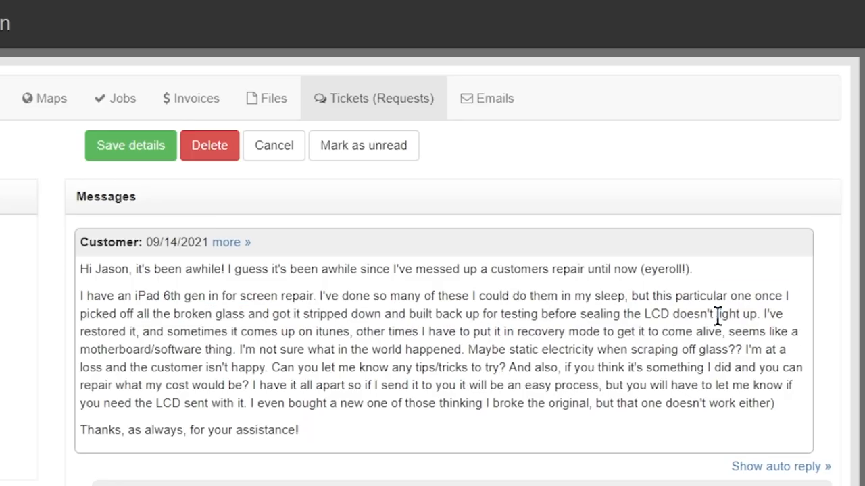